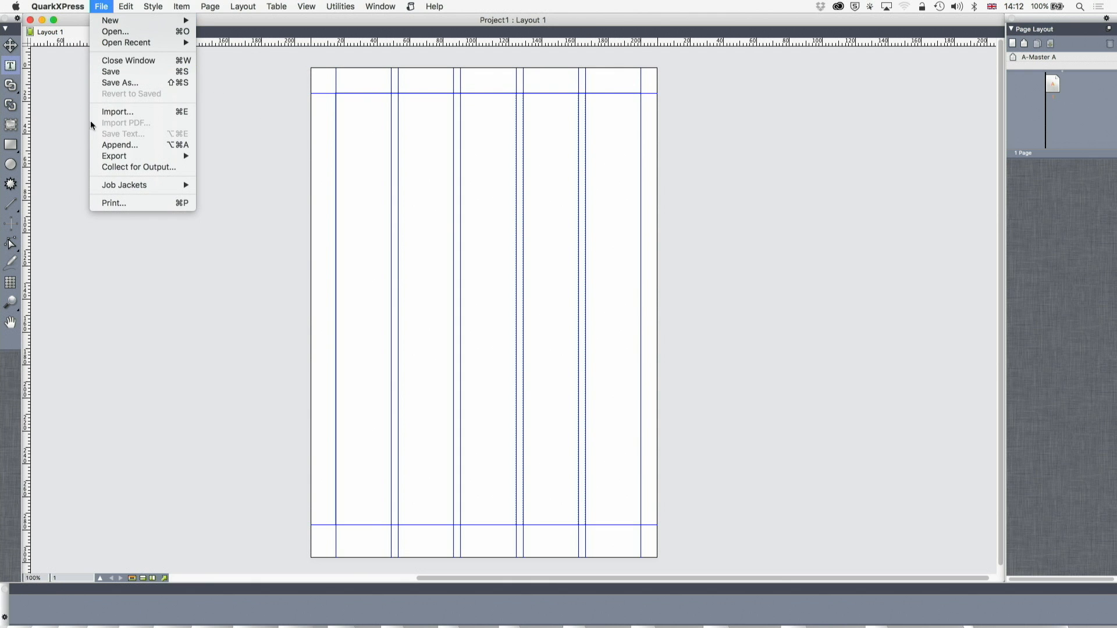
Start an Import from the File menu to place an external file in the layout.
{"action": "left_click", "coordinate": [117, 111]}
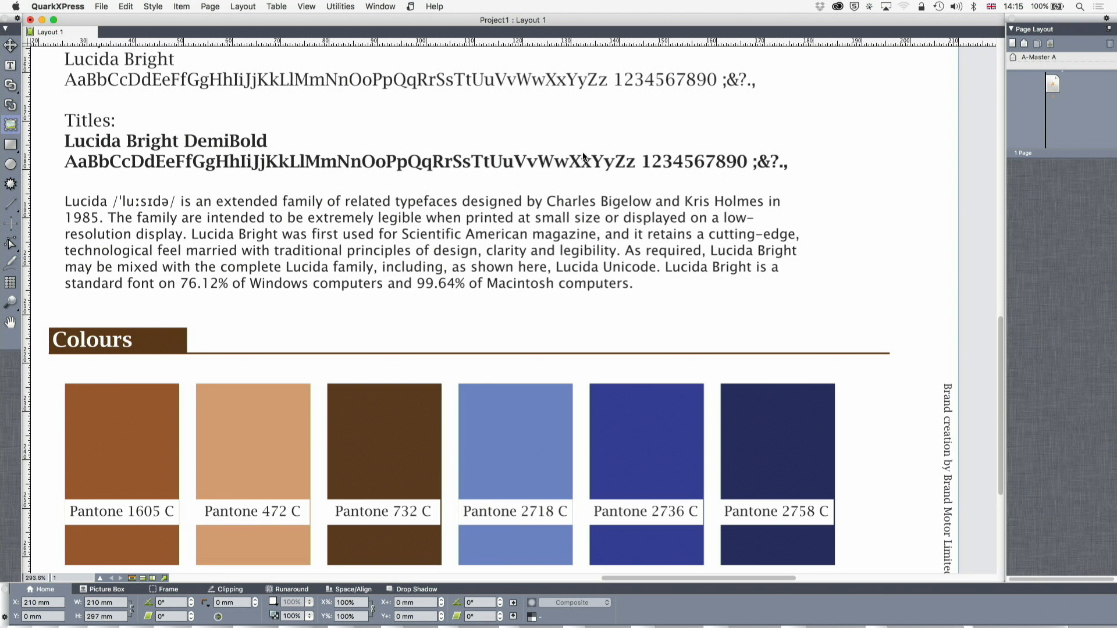
Scroll down to the Colours section to read the six Pantone swatch values.
{"action": "scroll", "scroll_direction": "down", "scroll_amount": 3}
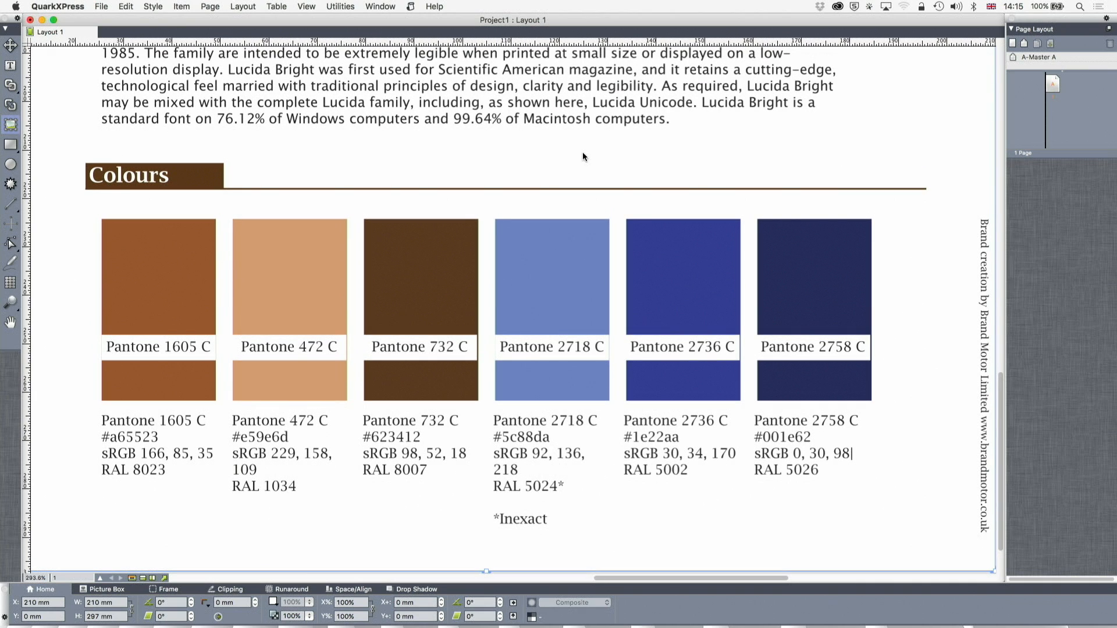
{"action": "left_click", "coordinate": [153, 7]}
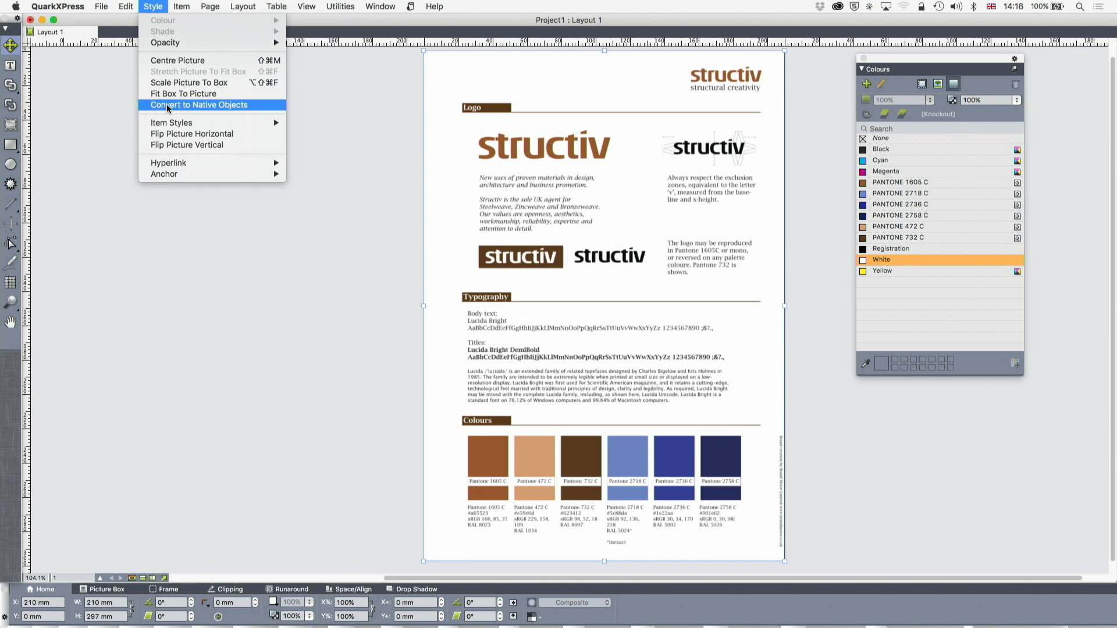
Convert the selected brand sheet picture to native objects via the Style menu.
{"action": "left_click", "coordinate": [199, 105]}
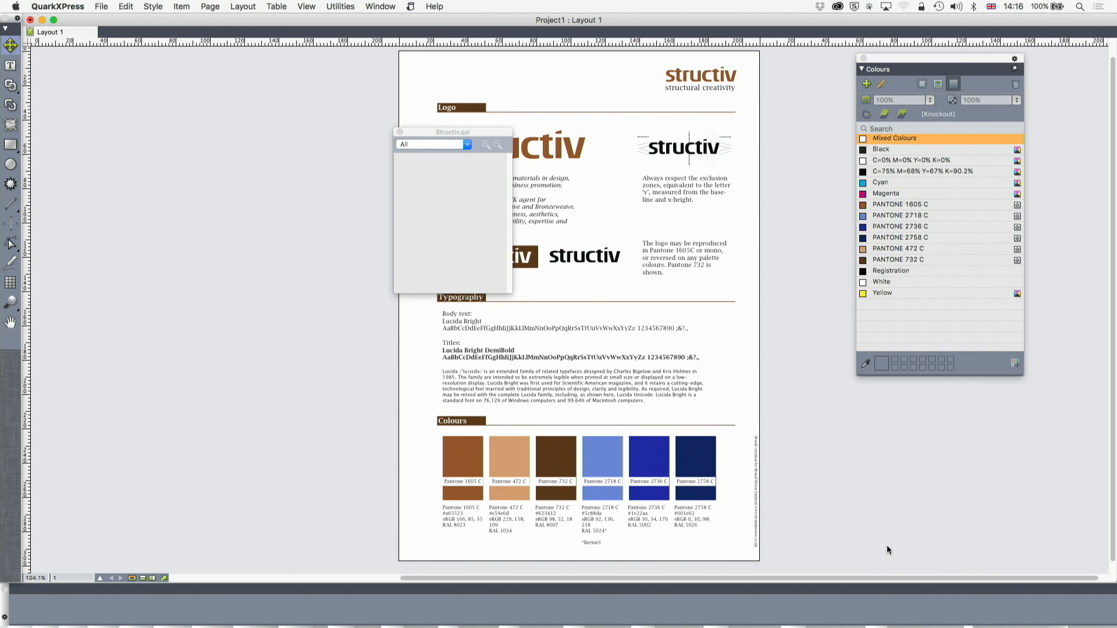
Select the large brown structiv logo and drop it into the Structiv.qxl library.
{"action": "left_click", "coordinate": [506, 147]}
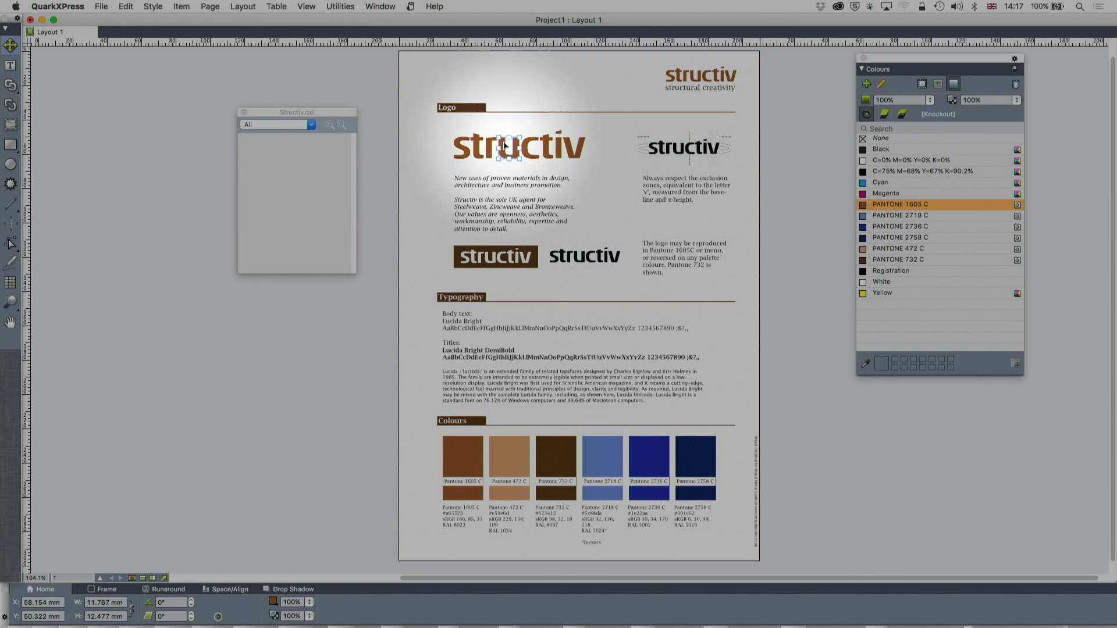
{"action": "left_click", "coordinate": [519, 147]}
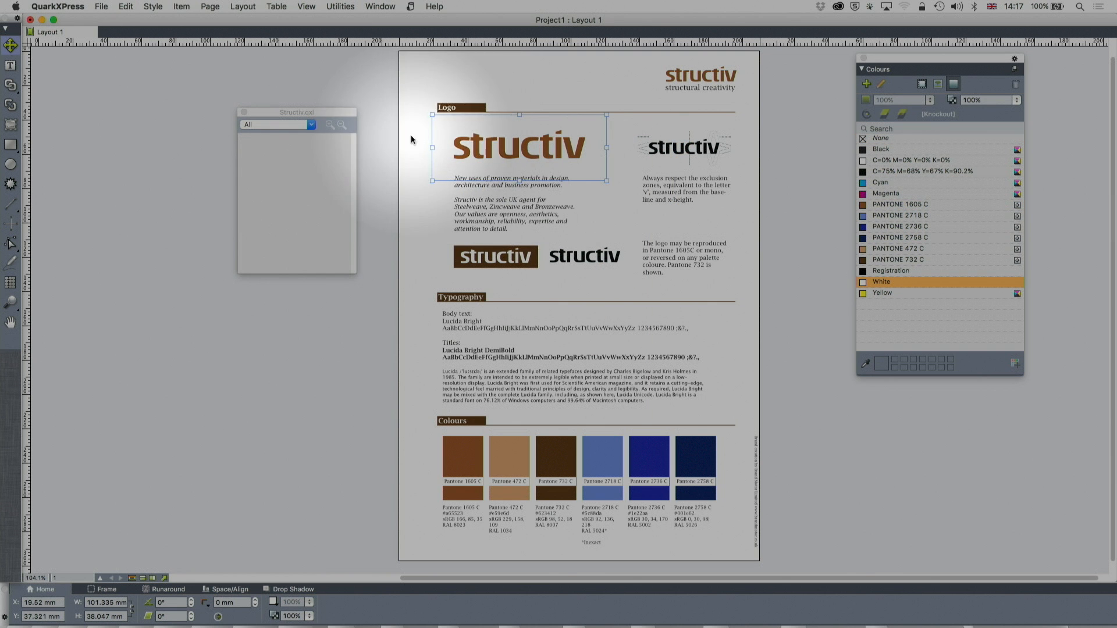
{"action": "left_click", "coordinate": [494, 256]}
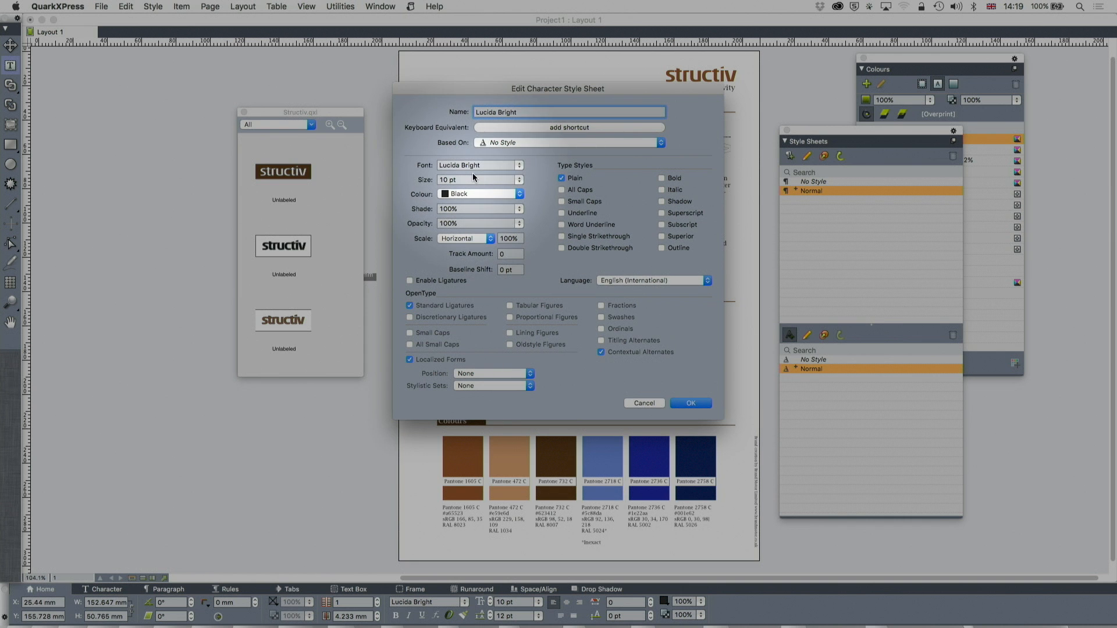
Set the Lucida Bright character style to 10 pt.
{"action": "left_click", "coordinate": [689, 403]}
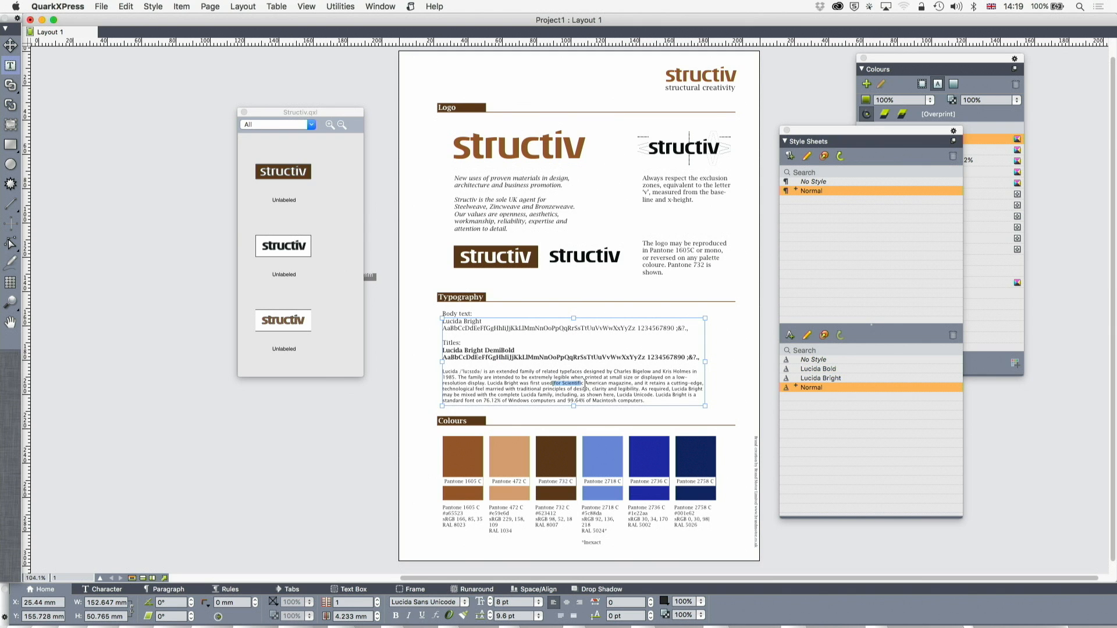
{"action": "mouse_move", "coordinate": [802, 345]}
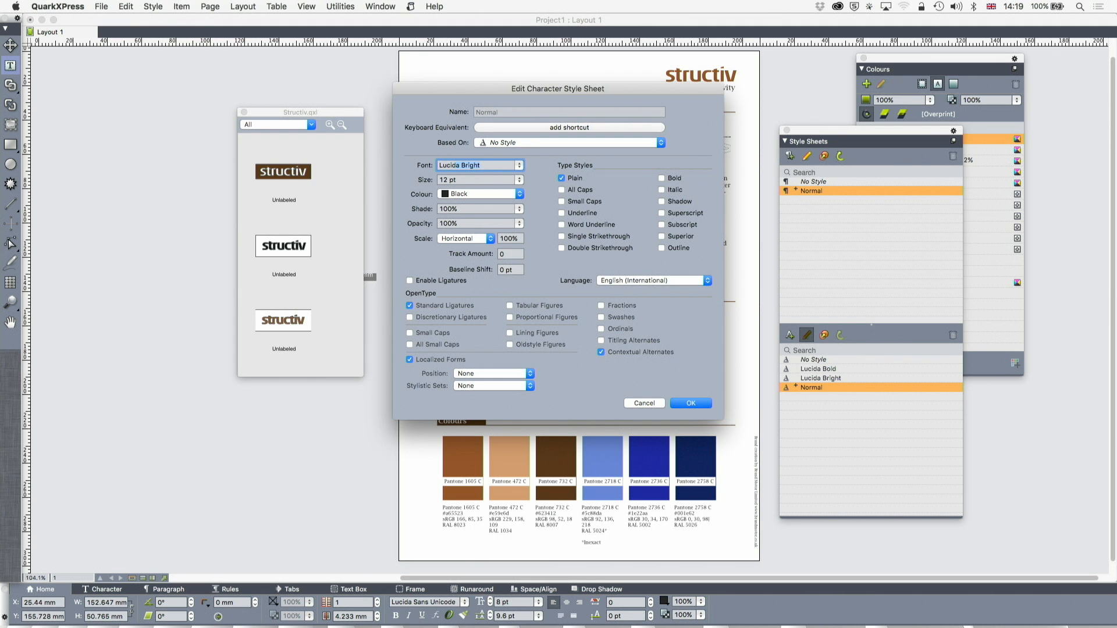
Set the Normal character style's font to Lucida Bright.
{"action": "left_click", "coordinate": [689, 404]}
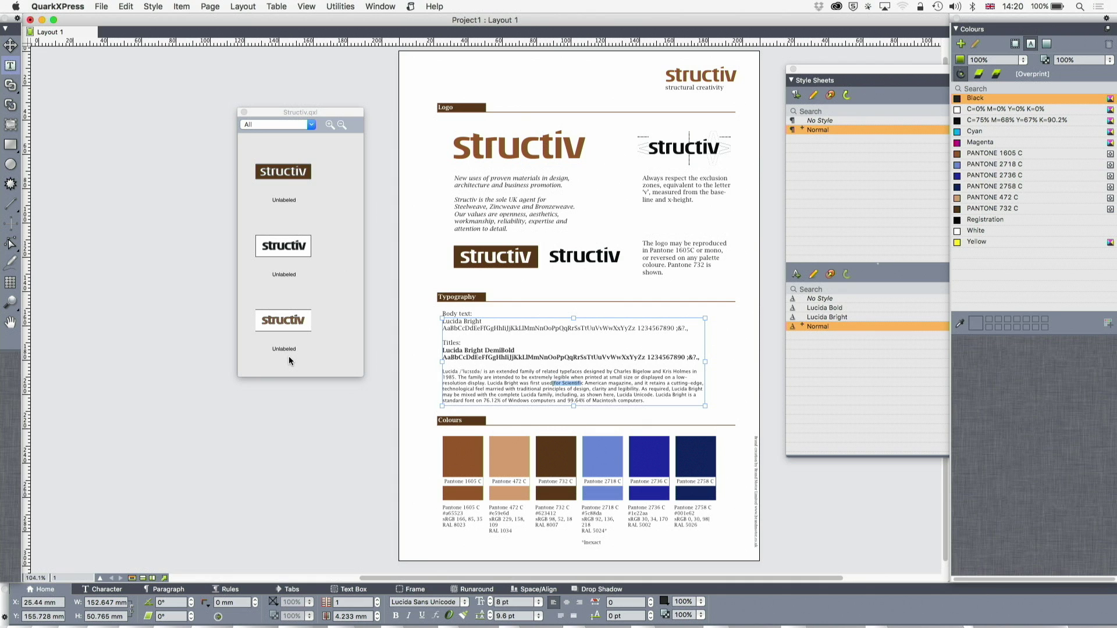